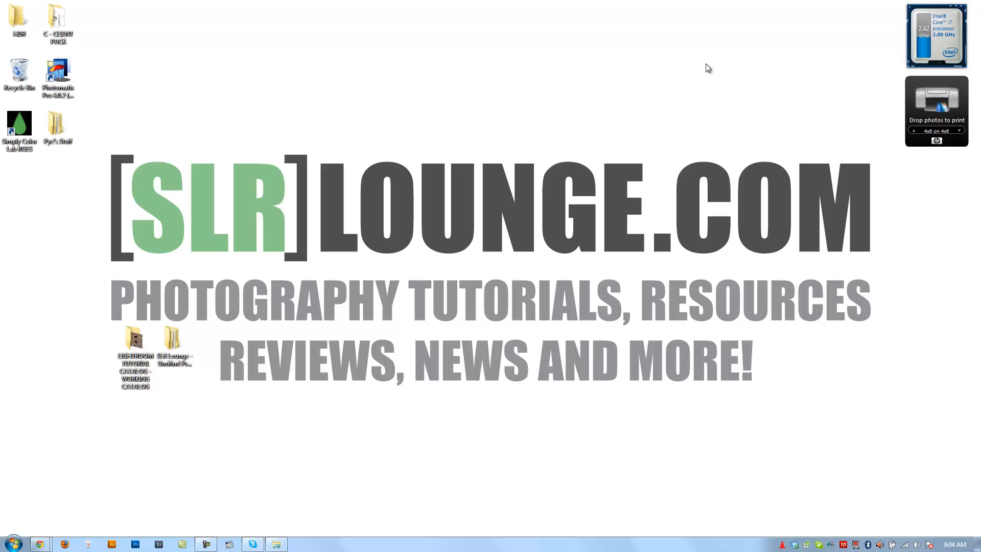
{"action": "mouse_move", "coordinate": [342, 180]}
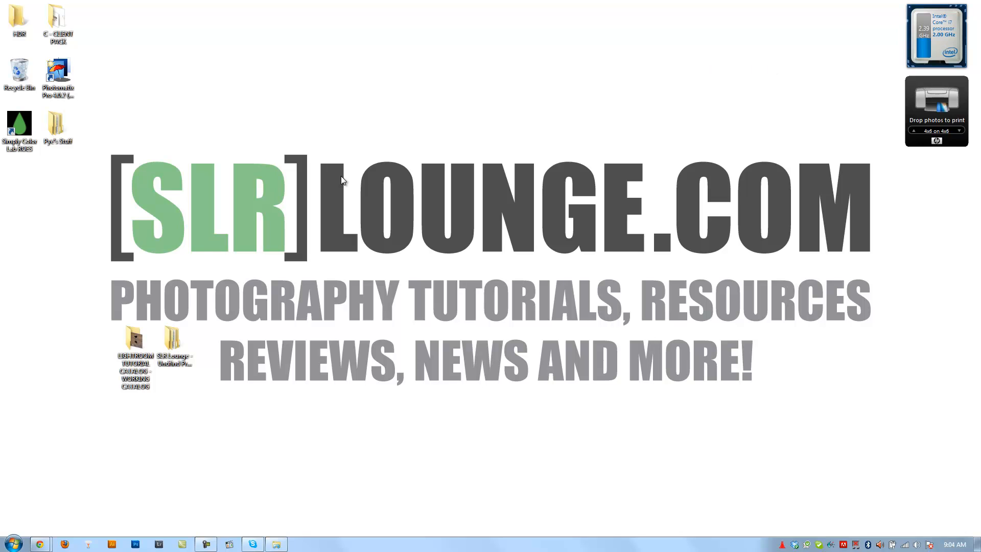
Open the SLR Lounge product shoot tutorial folder and inspect its RAW archive.
{"action": "left_click", "coordinate": [134, 357]}
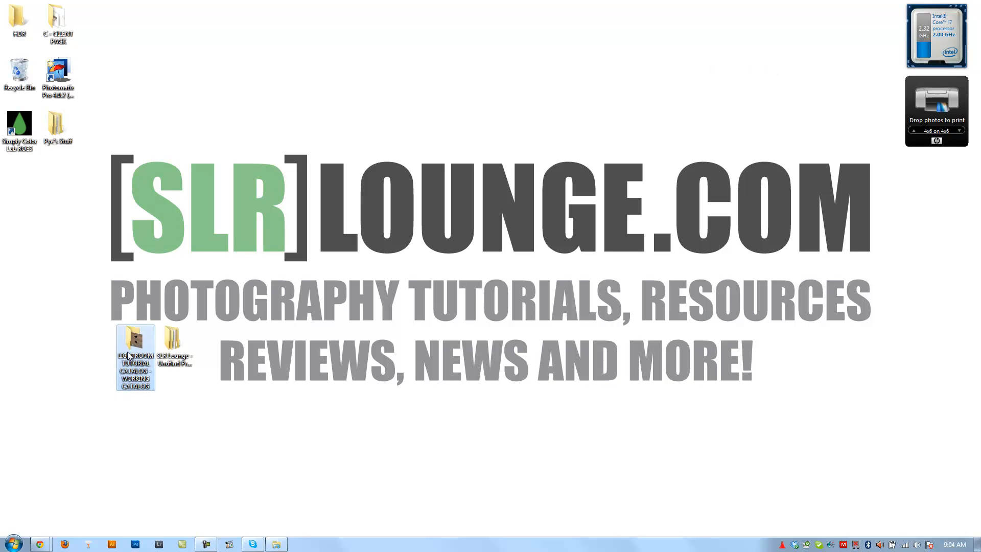
{"action": "double_click", "coordinate": [134, 358]}
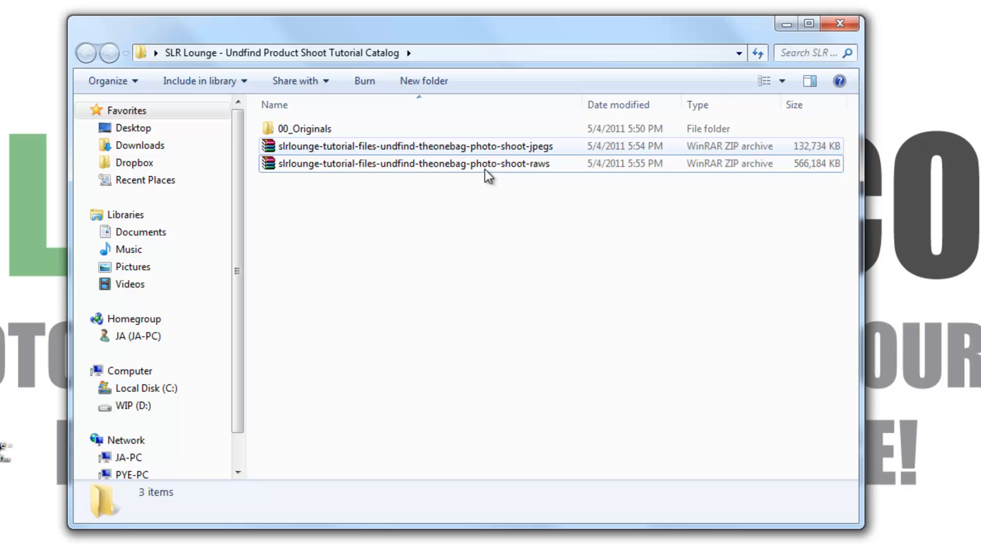
{"action": "mouse_move", "coordinate": [532, 154]}
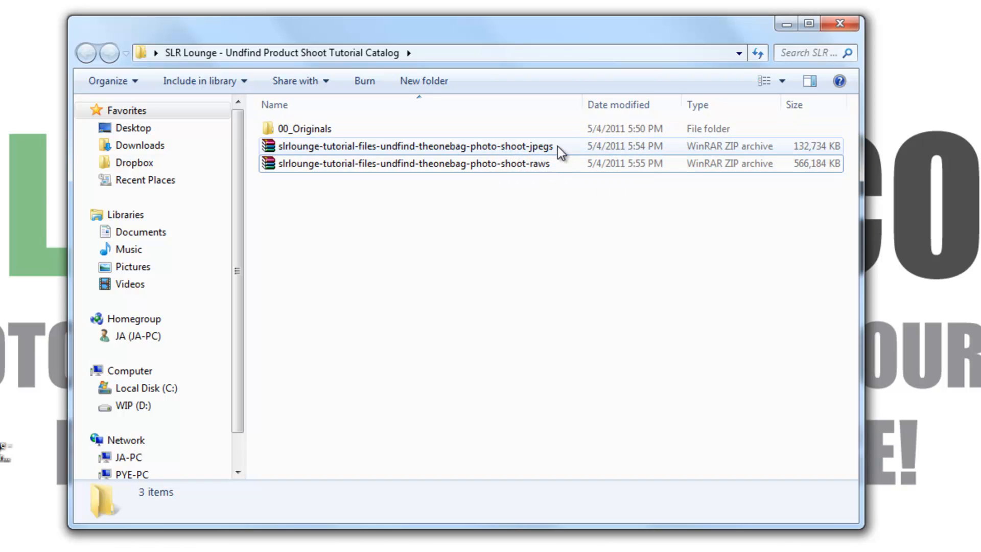
{"action": "left_click", "coordinate": [410, 163]}
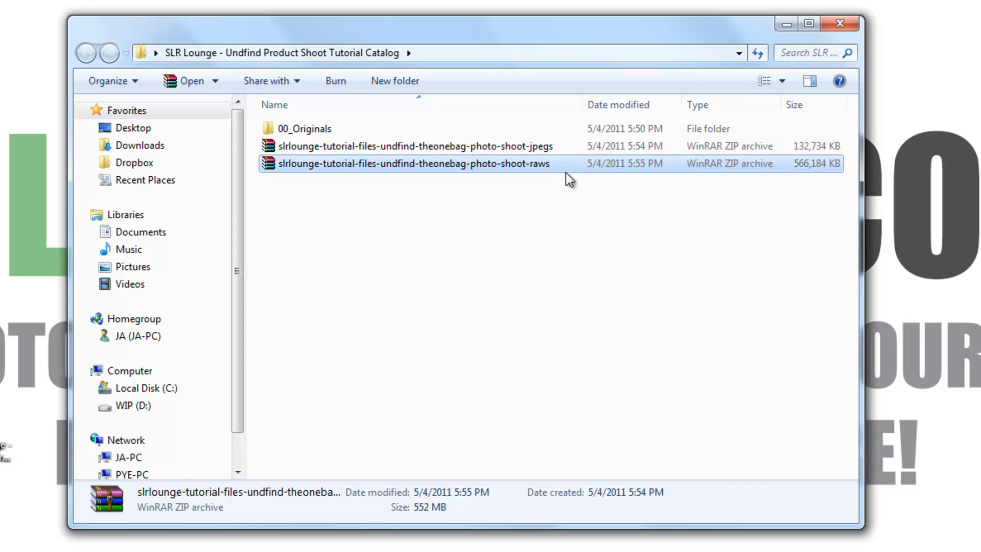
{"action": "mouse_move", "coordinate": [599, 325]}
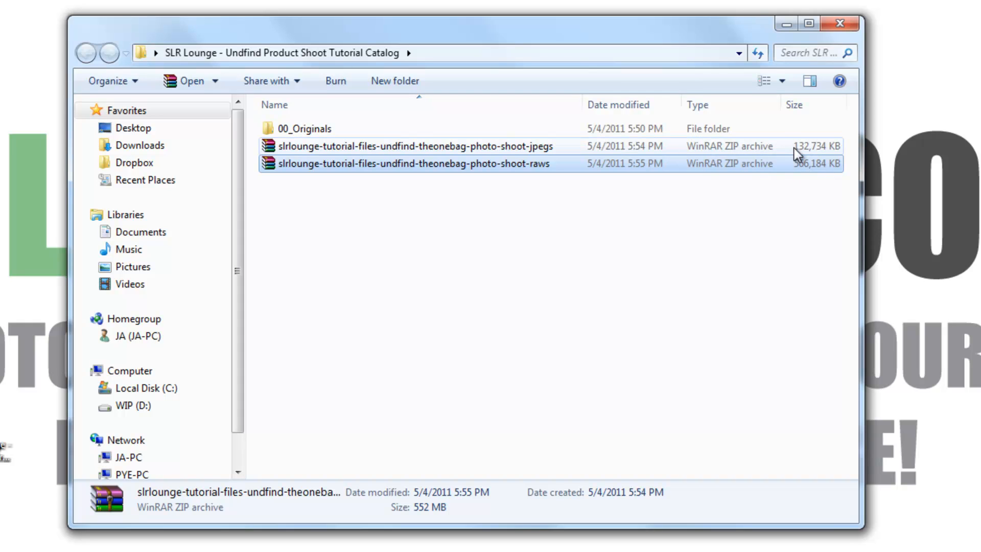
{"action": "left_click", "coordinate": [500, 281]}
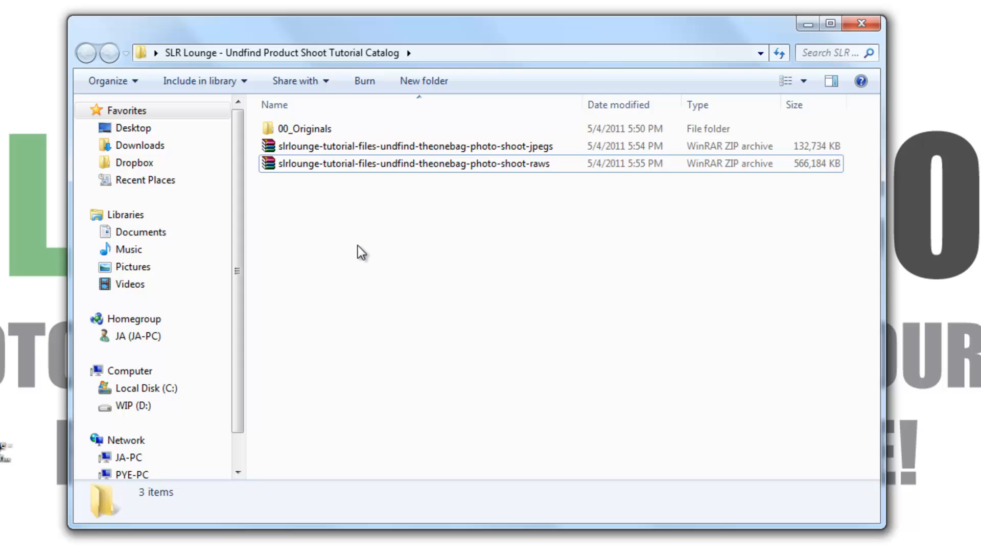
{"action": "mouse_move", "coordinate": [477, 250]}
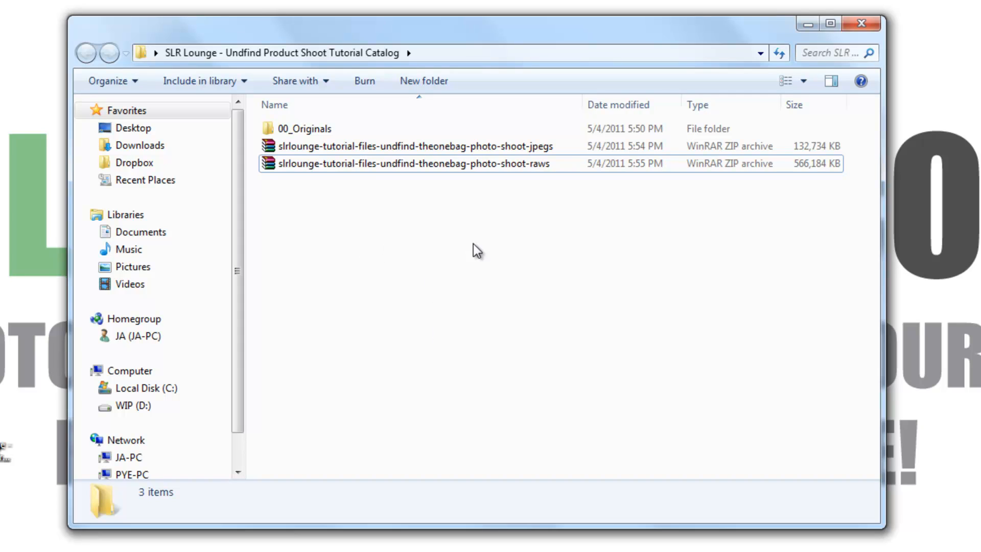
{"action": "mouse_move", "coordinate": [367, 240]}
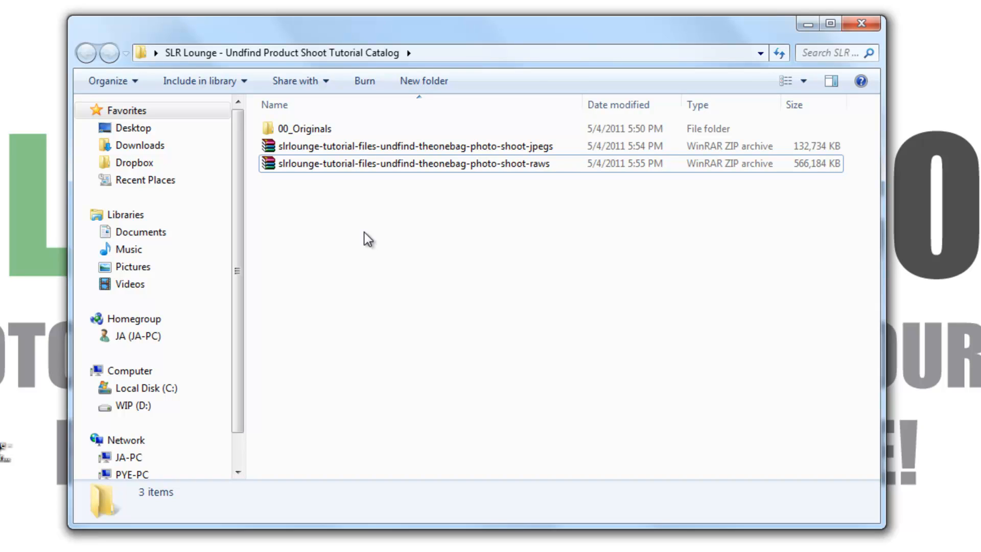
{"action": "mouse_move", "coordinate": [425, 269]}
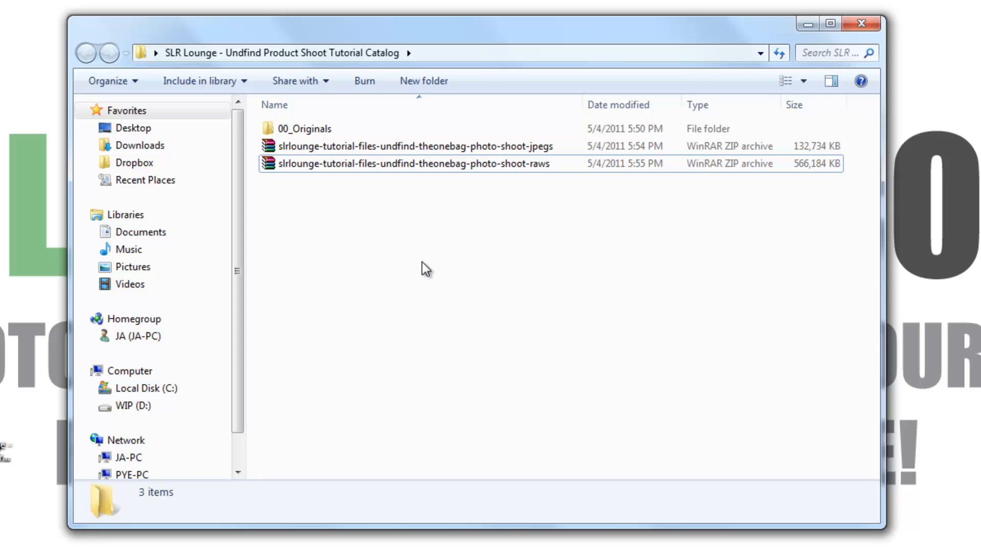
{"action": "mouse_move", "coordinate": [511, 174]}
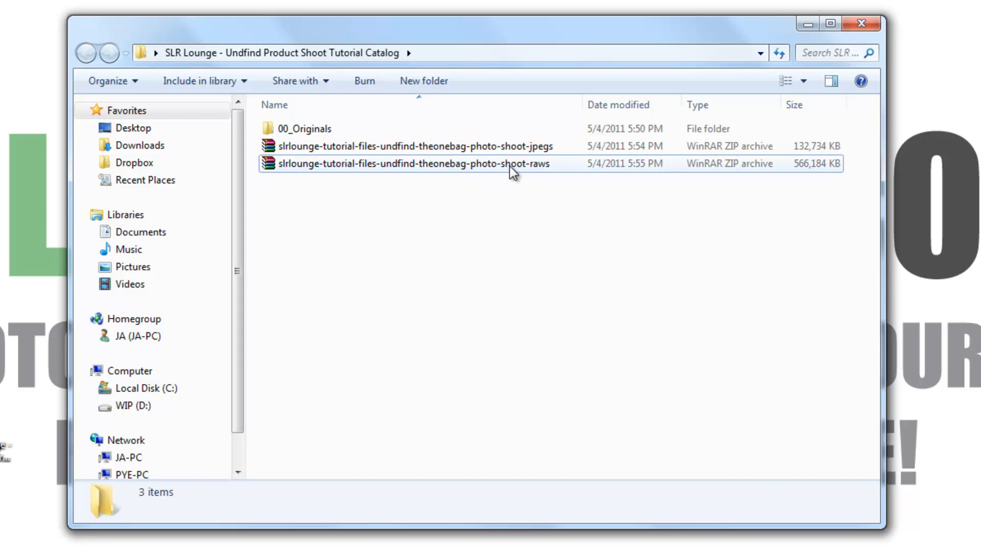
{"action": "mouse_move", "coordinate": [430, 181]}
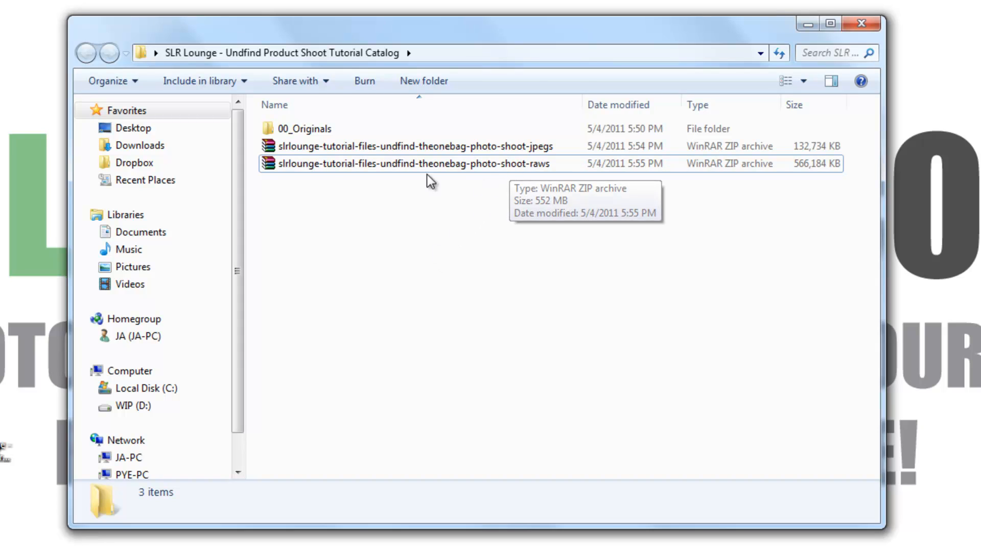
{"action": "mouse_move", "coordinate": [388, 353]}
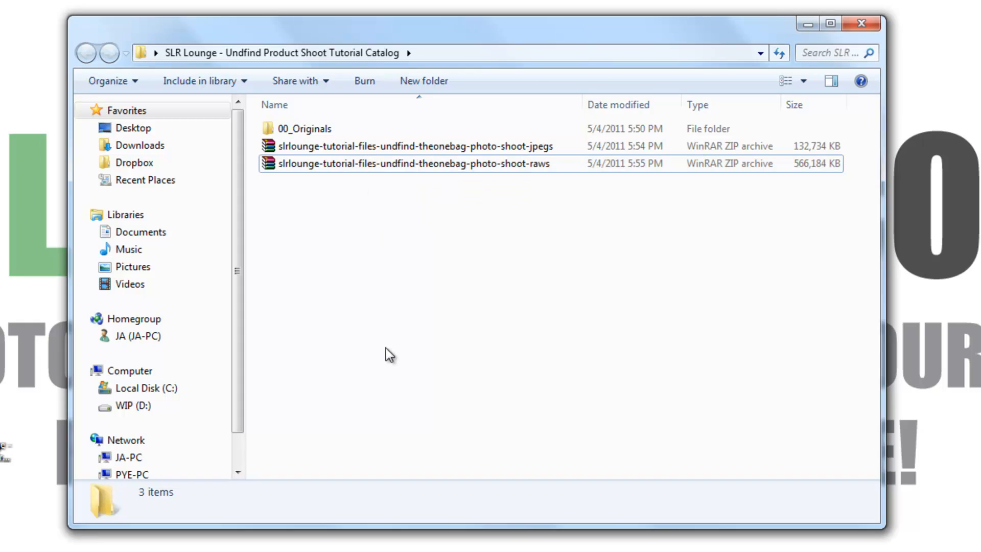
{"action": "mouse_move", "coordinate": [424, 281]}
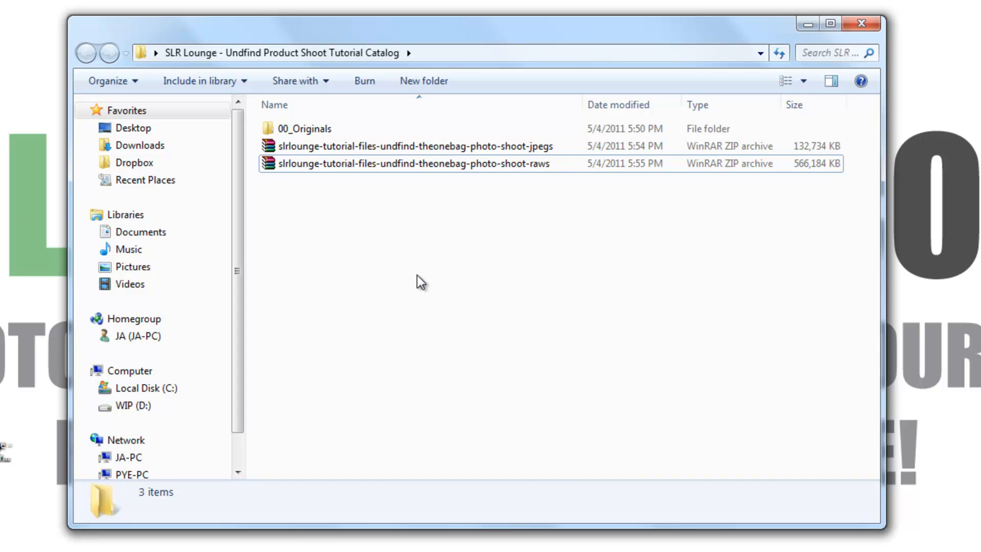
{"action": "mouse_move", "coordinate": [548, 267]}
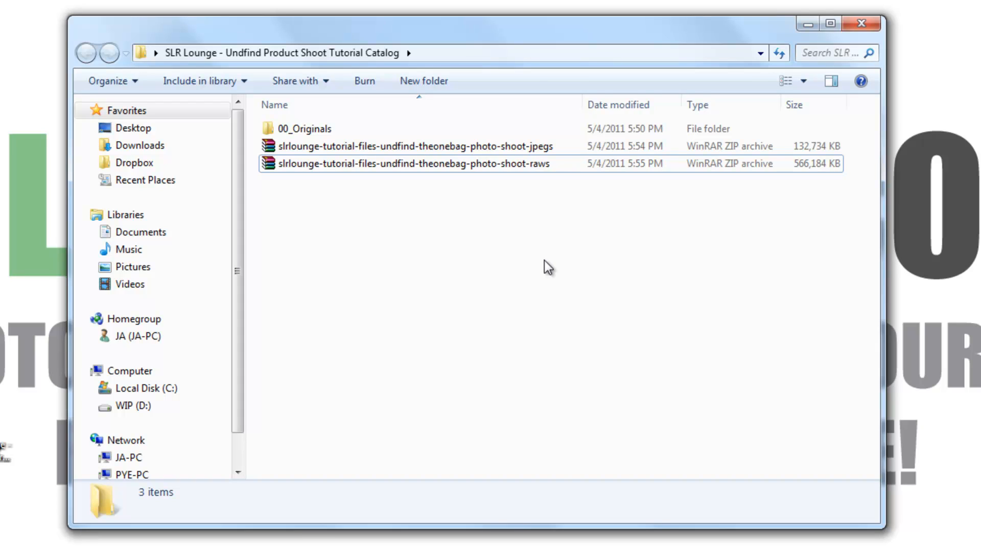
{"action": "mouse_move", "coordinate": [457, 198]}
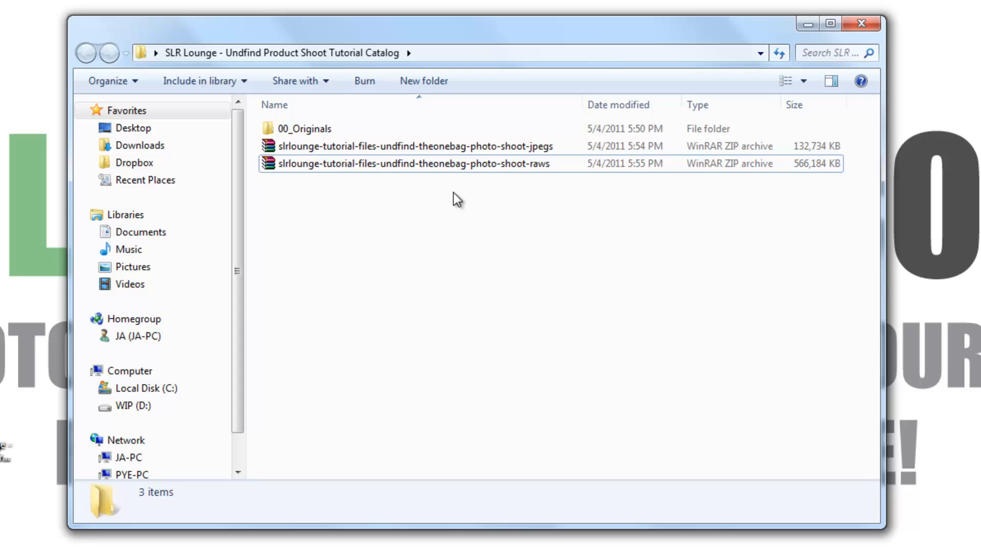
{"action": "mouse_move", "coordinate": [407, 251]}
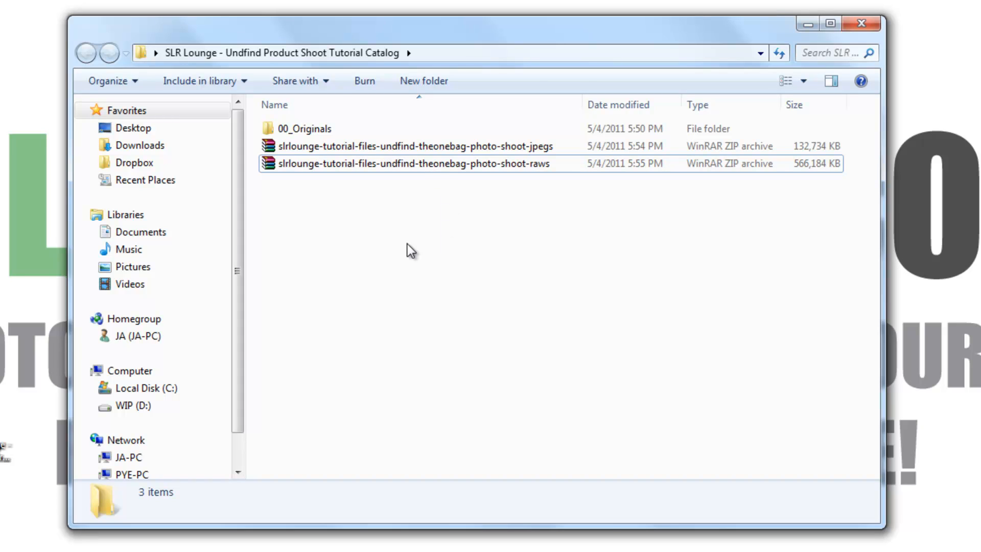
{"action": "mouse_move", "coordinate": [440, 198]}
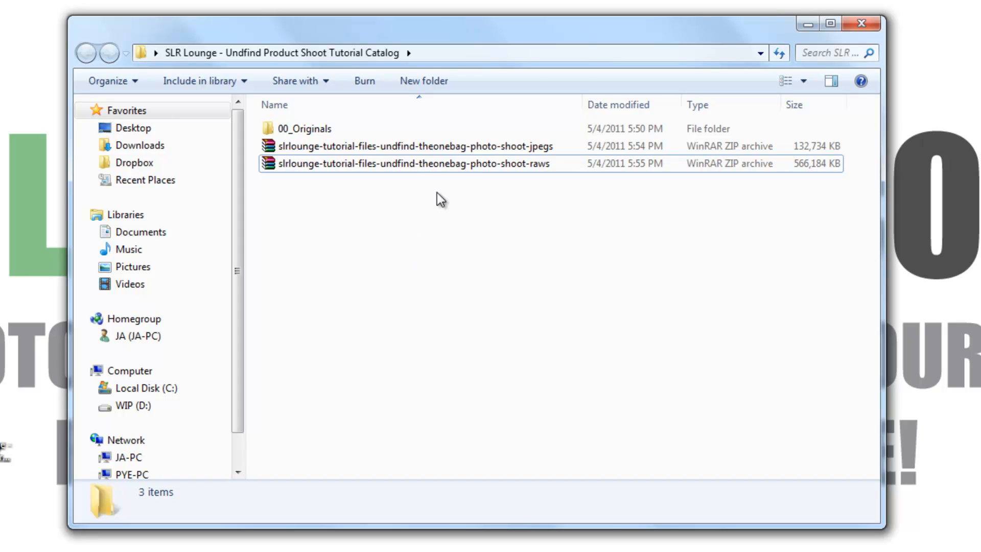
{"action": "left_click", "coordinate": [410, 163]}
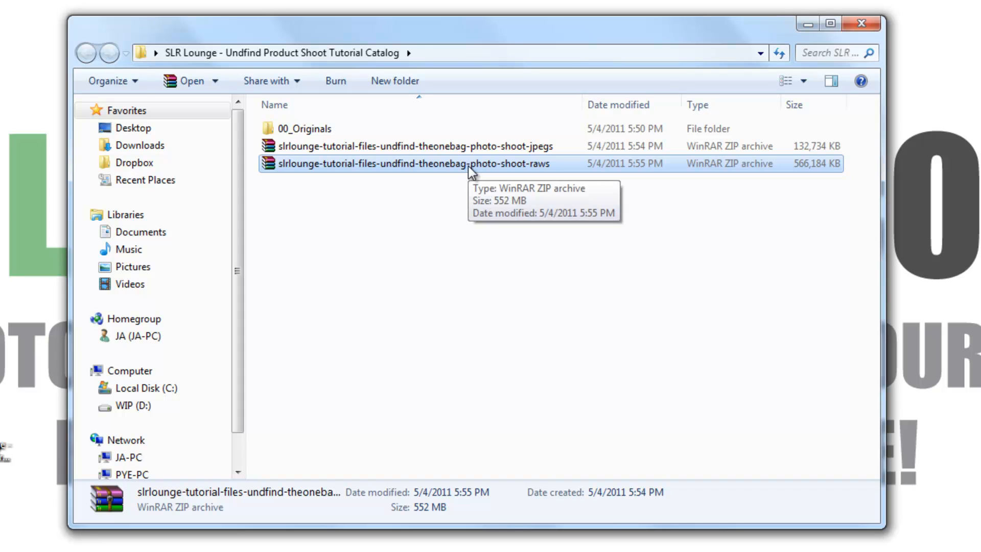
{"action": "mouse_move", "coordinate": [354, 164]}
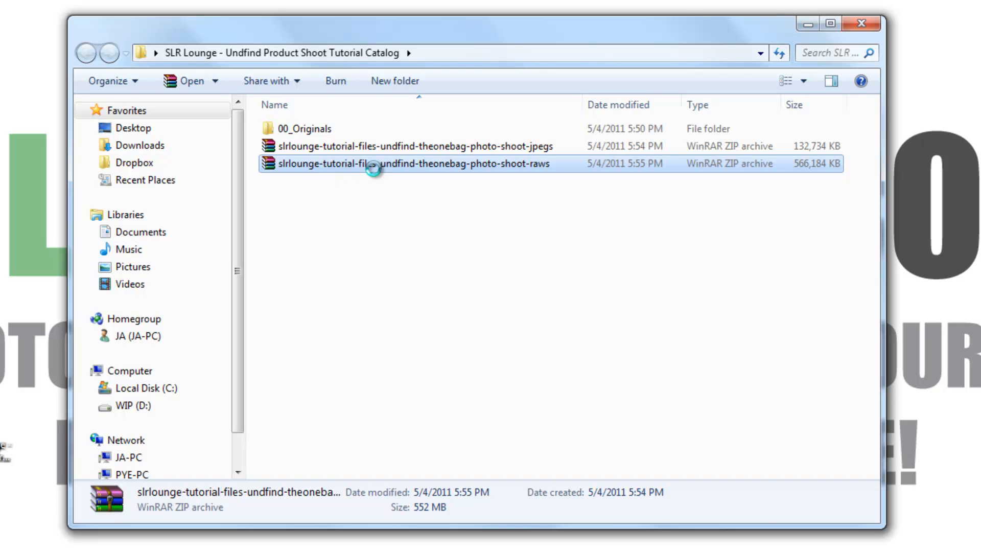
{"action": "right_click", "coordinate": [406, 164]}
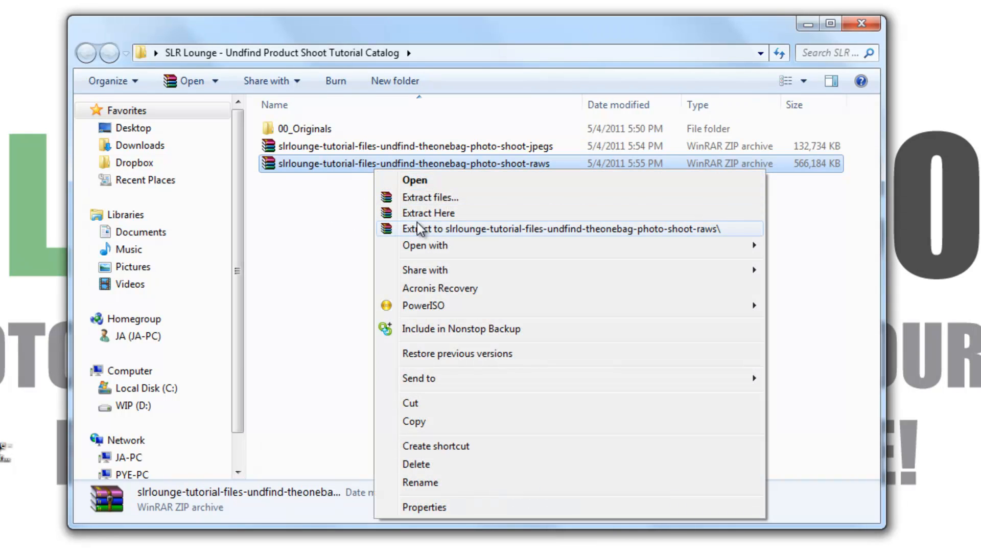
{"action": "mouse_move", "coordinate": [424, 244]}
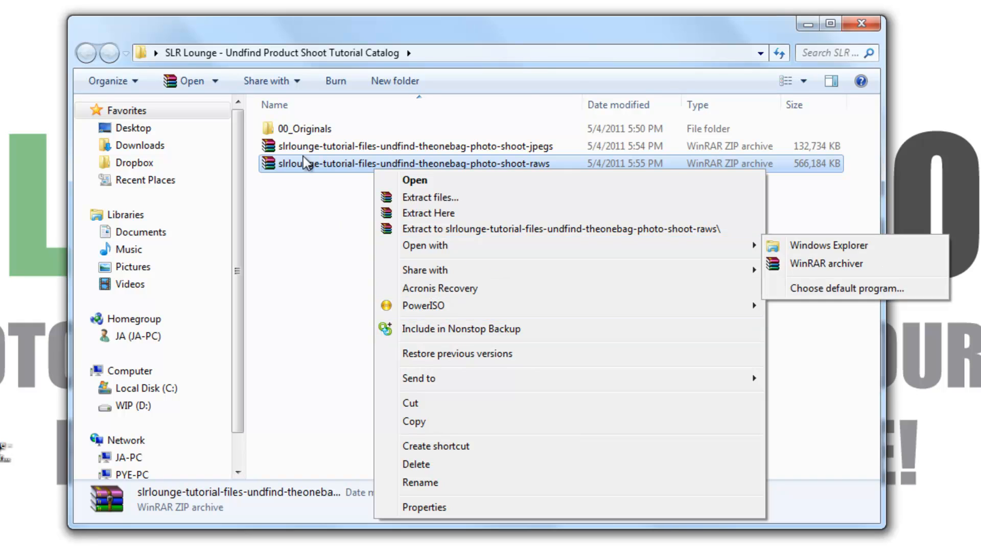
{"action": "left_click", "coordinate": [825, 262]}
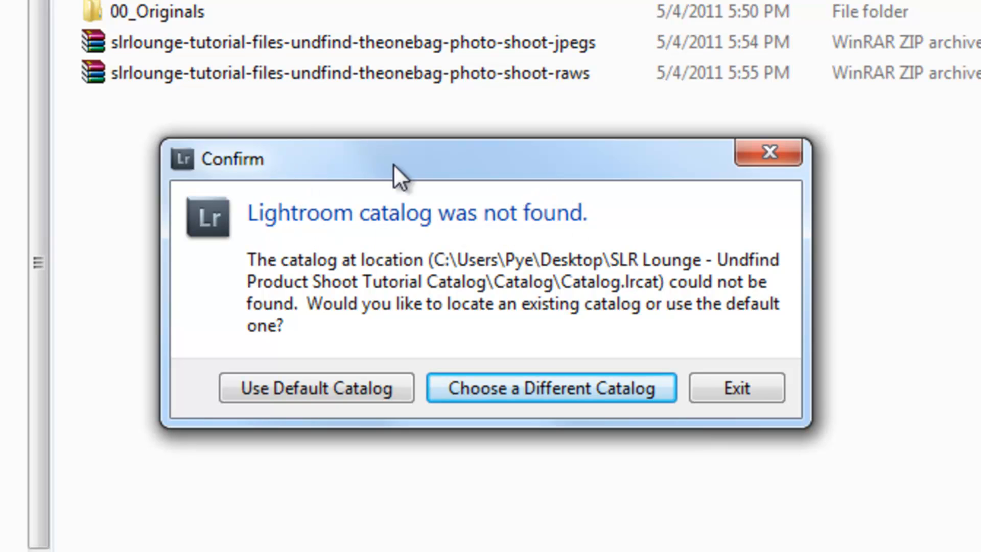
{"action": "mouse_move", "coordinate": [466, 250]}
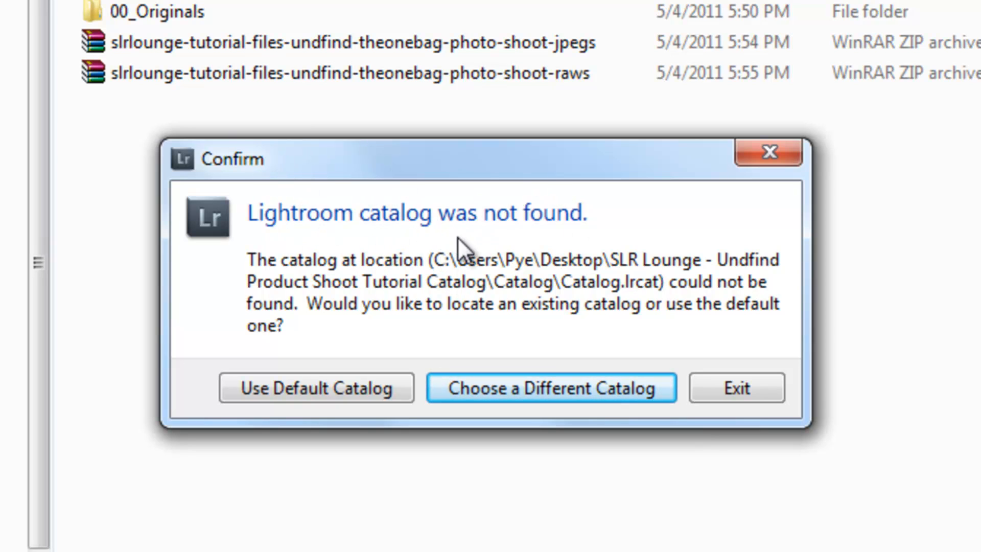
{"action": "mouse_move", "coordinate": [350, 200]}
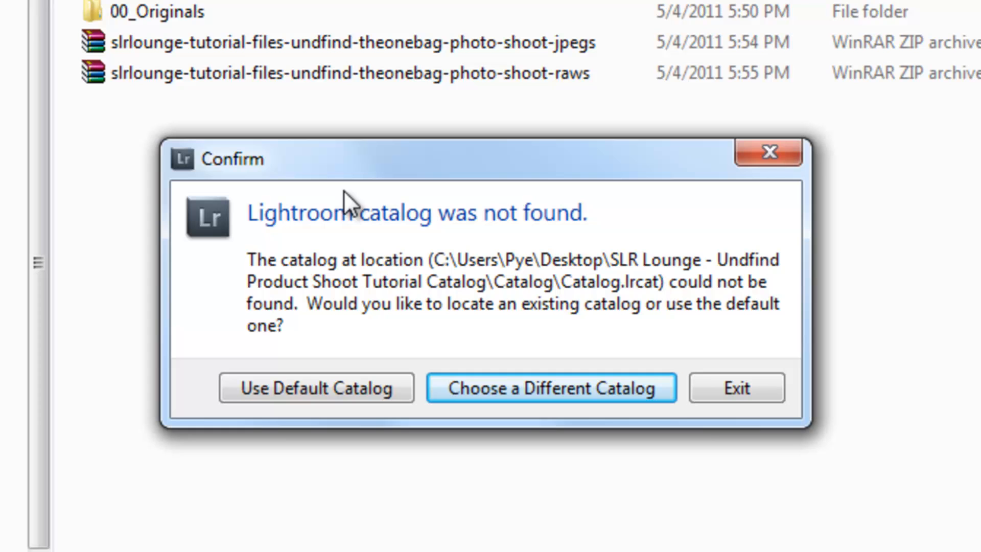
{"action": "mouse_move", "coordinate": [304, 245]}
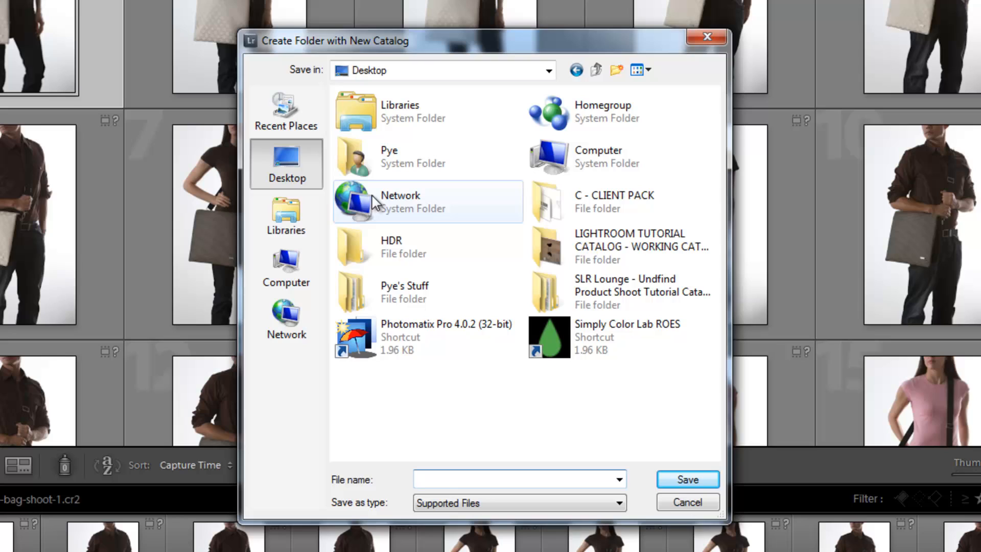
Save a new catalog named 'Catalog' in the tutorial folder, skipping the backup.
{"action": "double_click", "coordinate": [622, 292]}
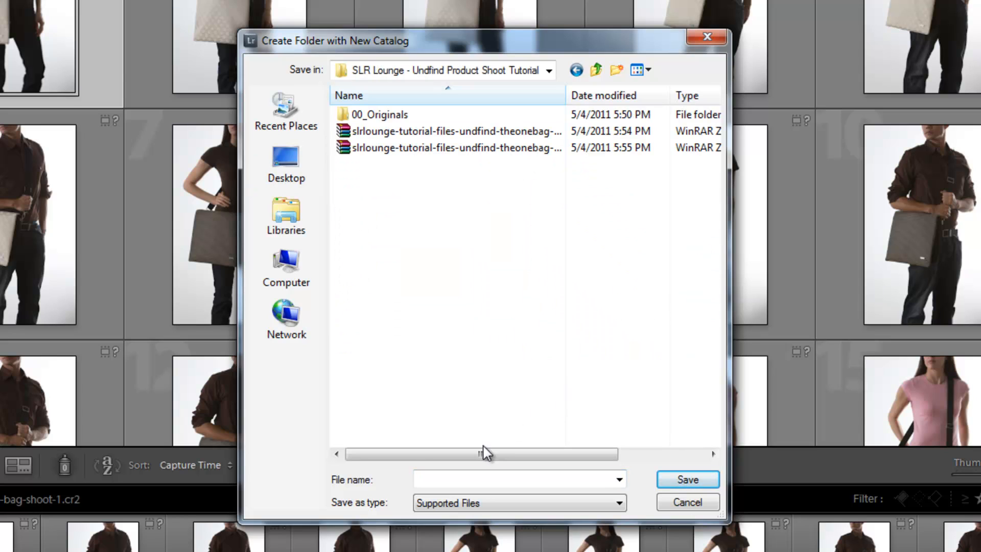
{"action": "type", "text": "Catal"}
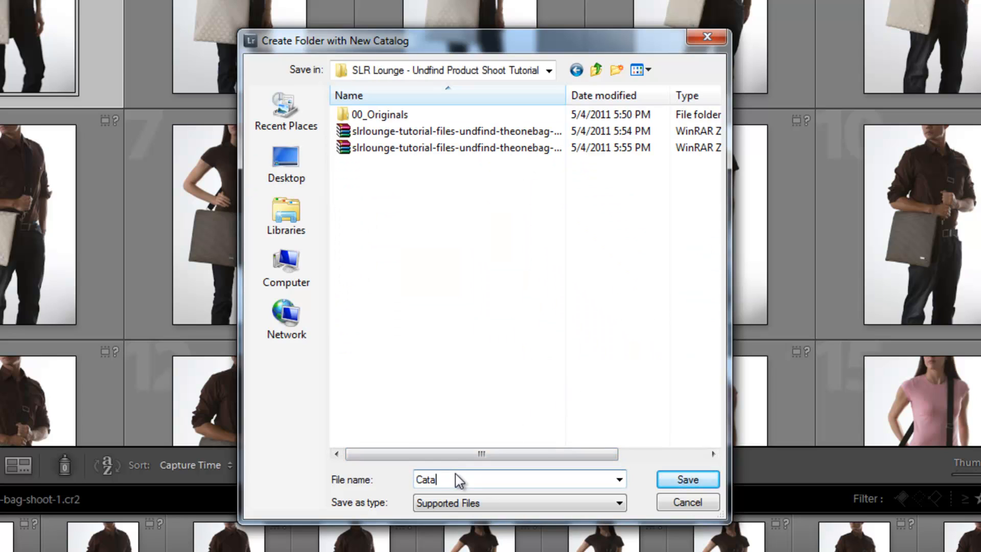
{"action": "type", "text": "og"}
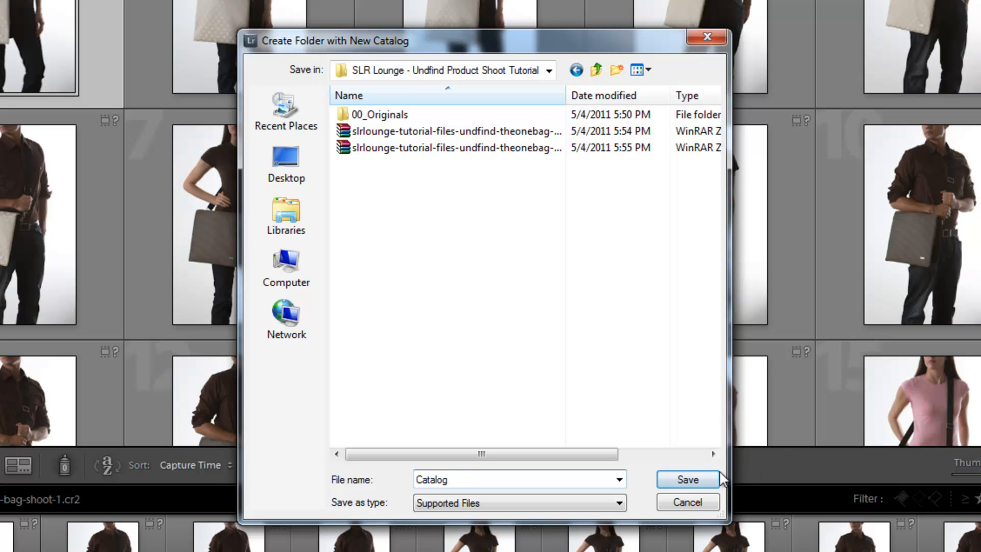
{"action": "left_click", "coordinate": [686, 479]}
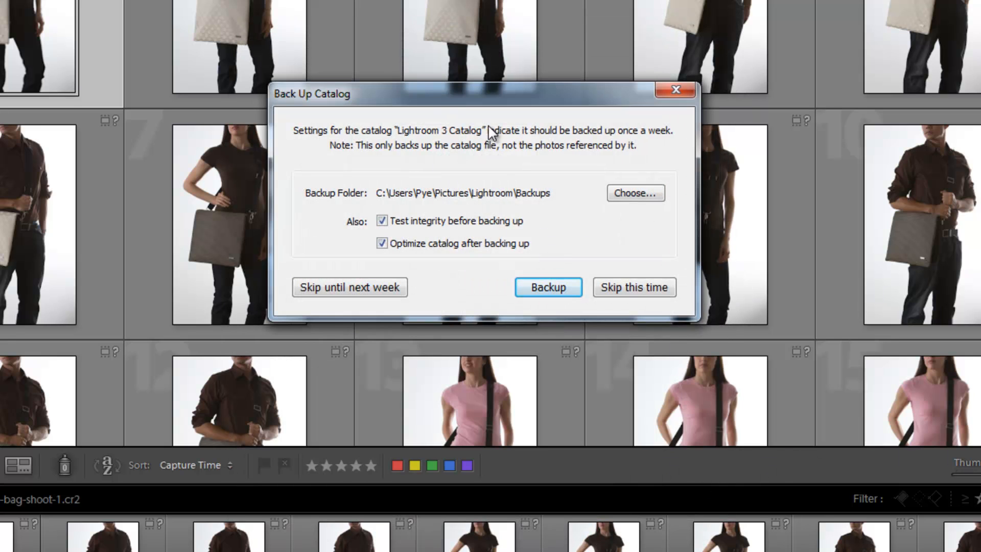
{"action": "left_click", "coordinate": [547, 287]}
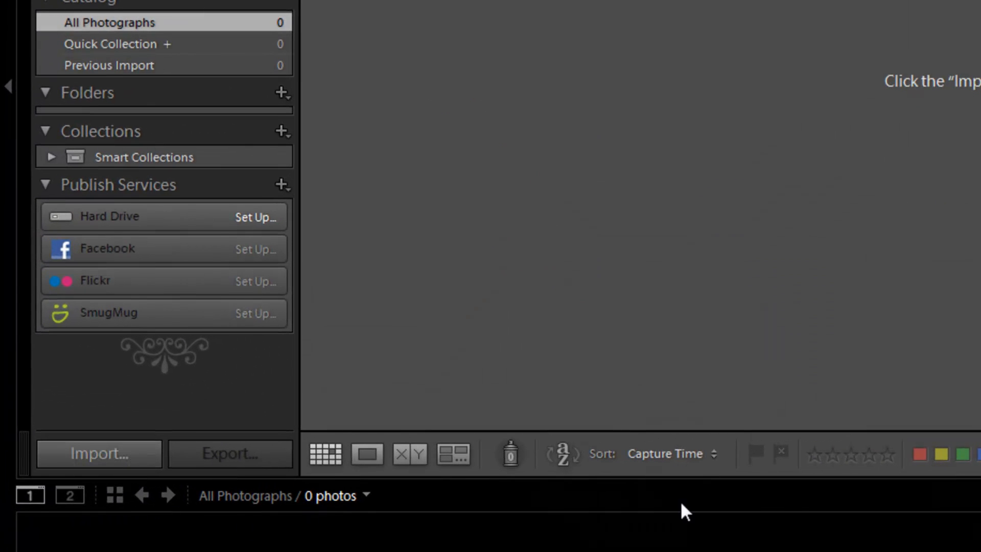
Start an import and set the source to the Desktop.
{"action": "left_click", "coordinate": [98, 454]}
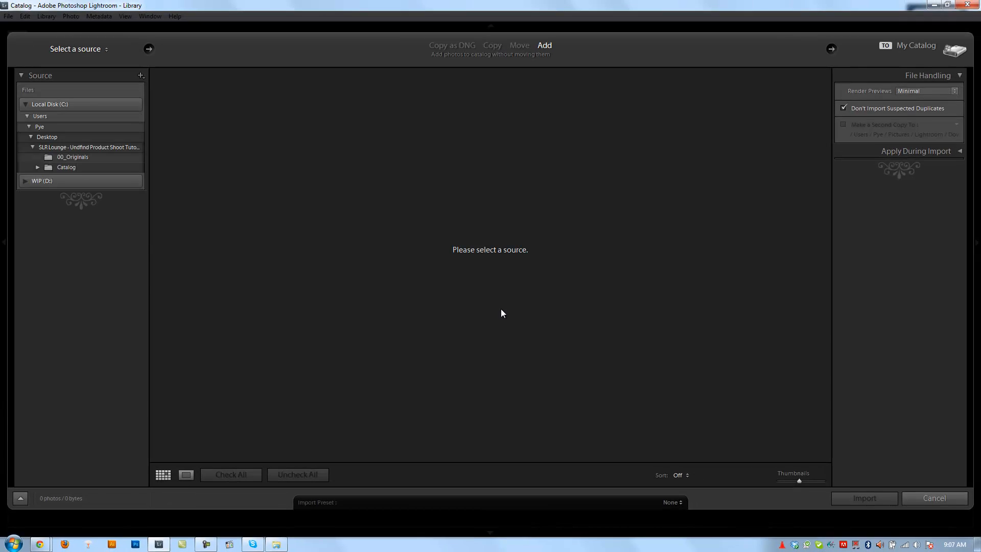
{"action": "mouse_move", "coordinate": [80, 68]}
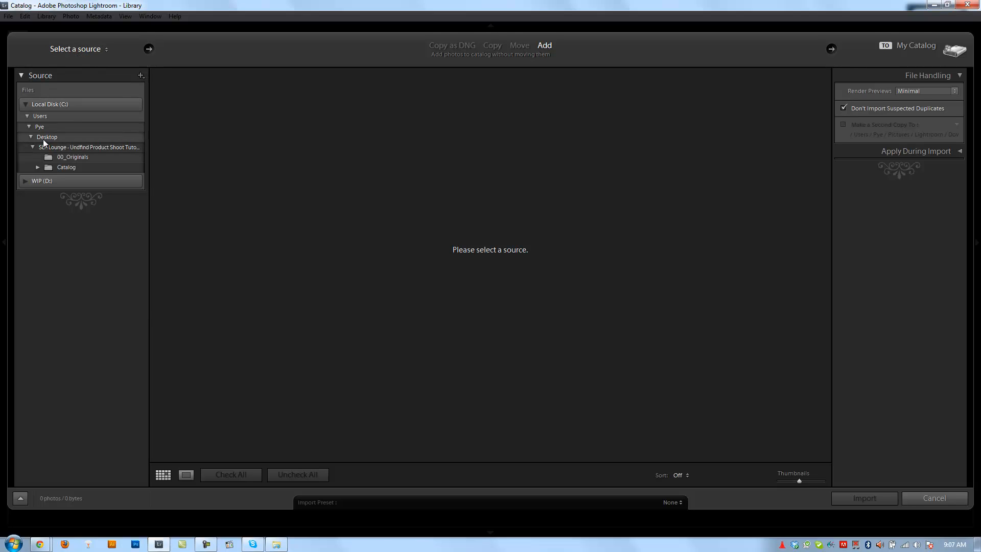
{"action": "mouse_move", "coordinate": [64, 170]}
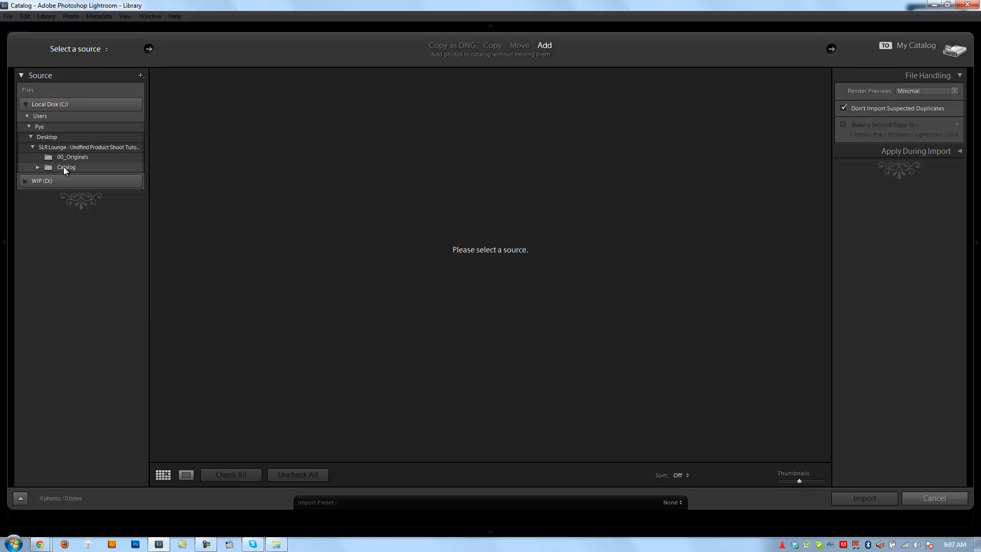
{"action": "mouse_move", "coordinate": [80, 72]}
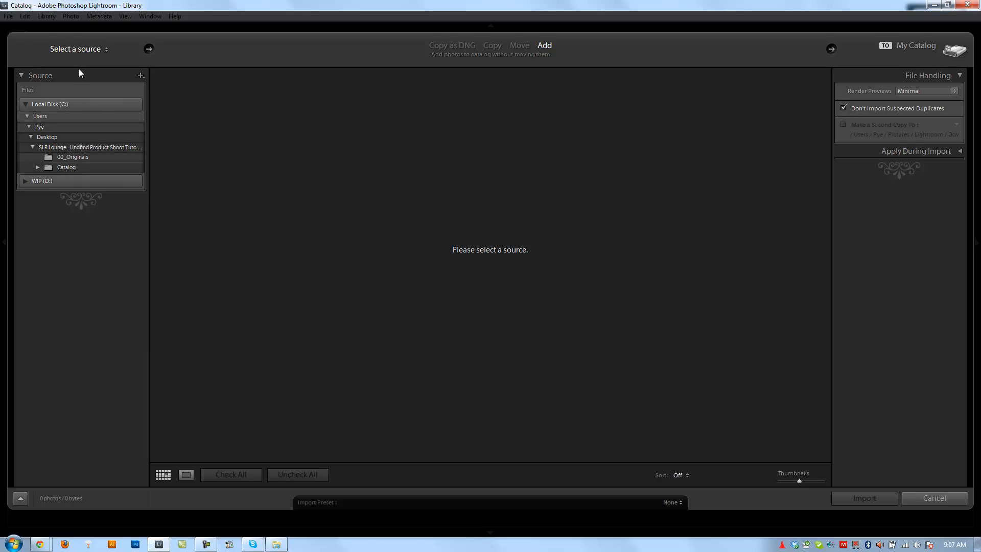
{"action": "left_click", "coordinate": [78, 49]}
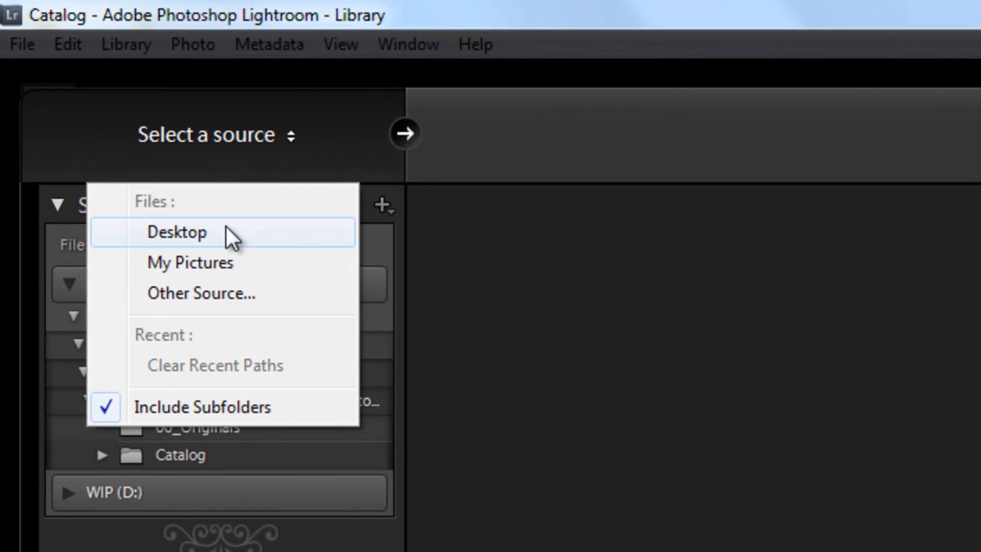
{"action": "left_click", "coordinate": [177, 232]}
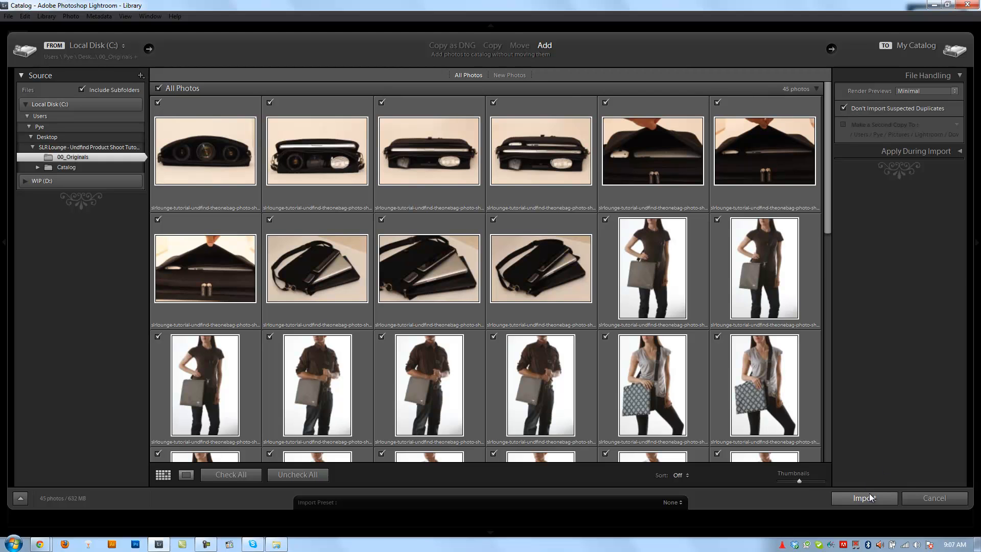
Import the 45 checked photos from 00_Originals into the catalog.
{"action": "left_click", "coordinate": [863, 498]}
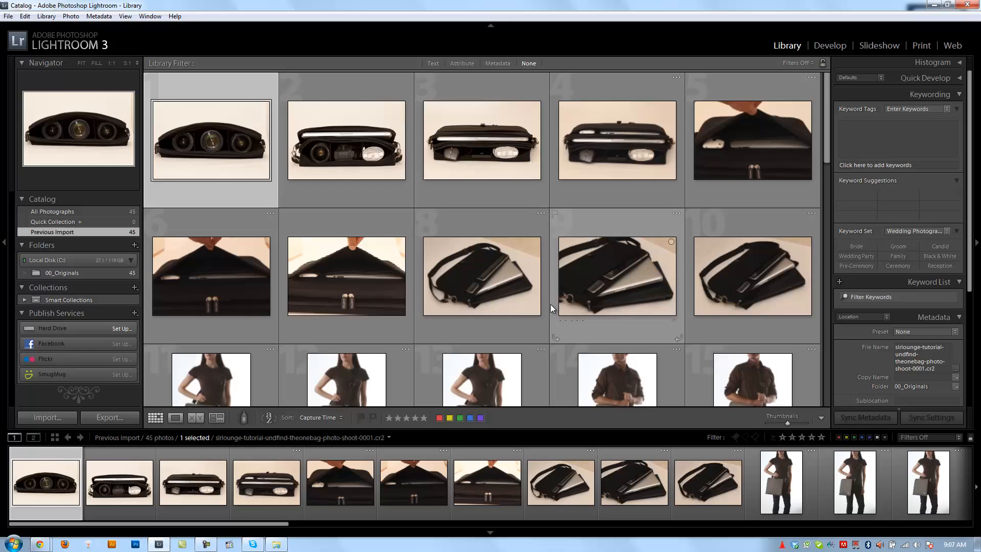
{"action": "mouse_move", "coordinate": [727, 339]}
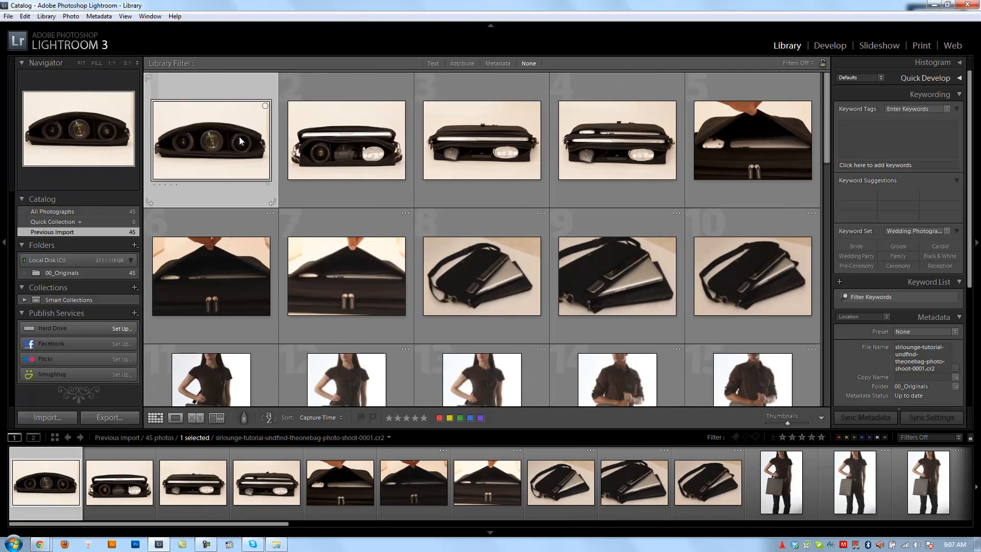
{"action": "mouse_move", "coordinate": [241, 139]}
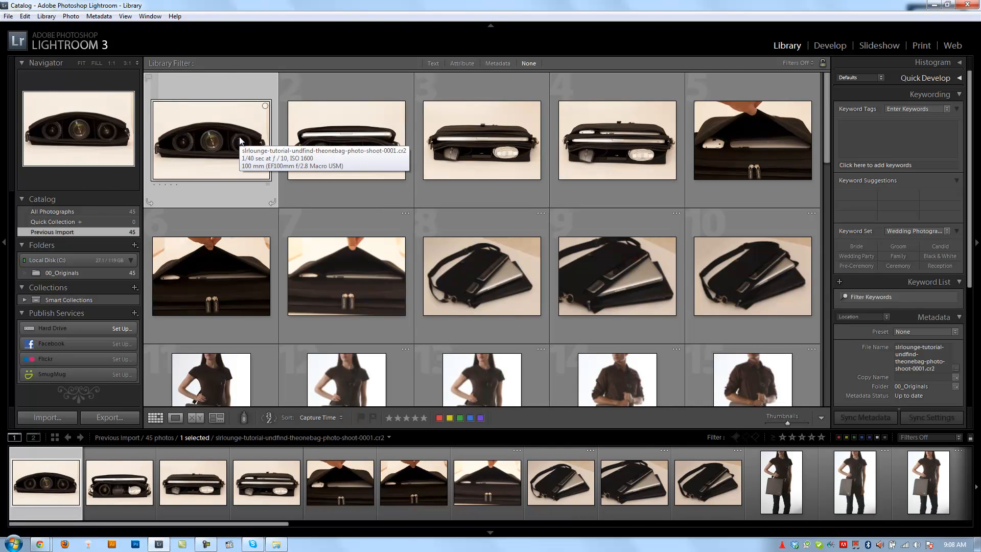